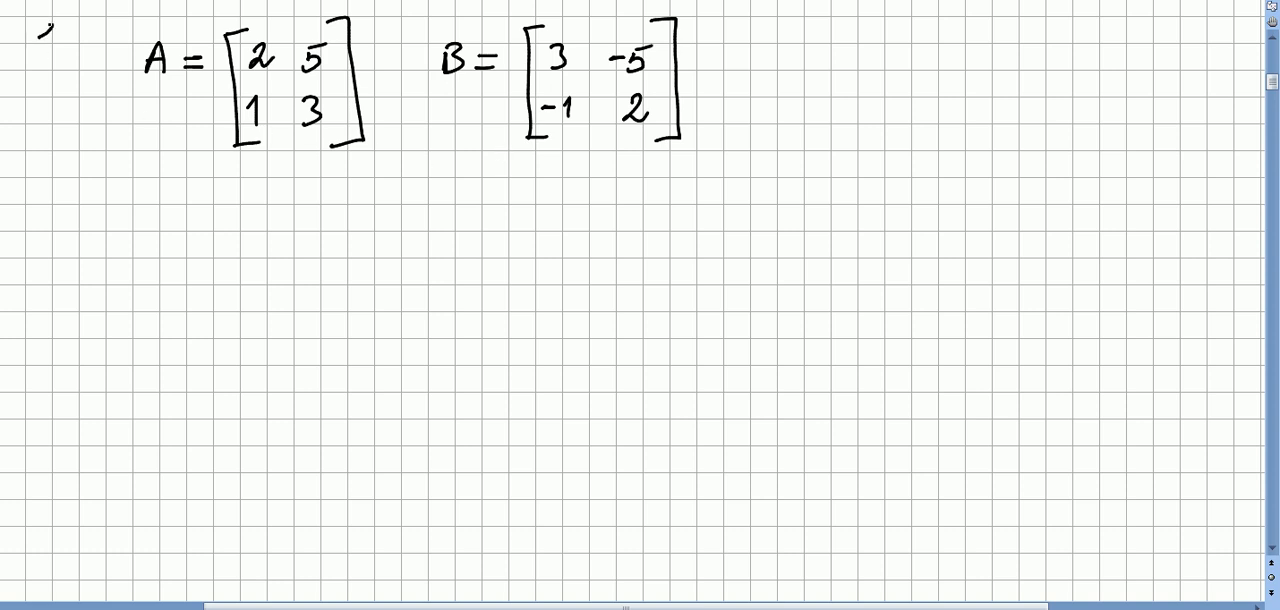
- Handwrite "ex:" in the top-left corner beside matrices A and B
type("ex:")
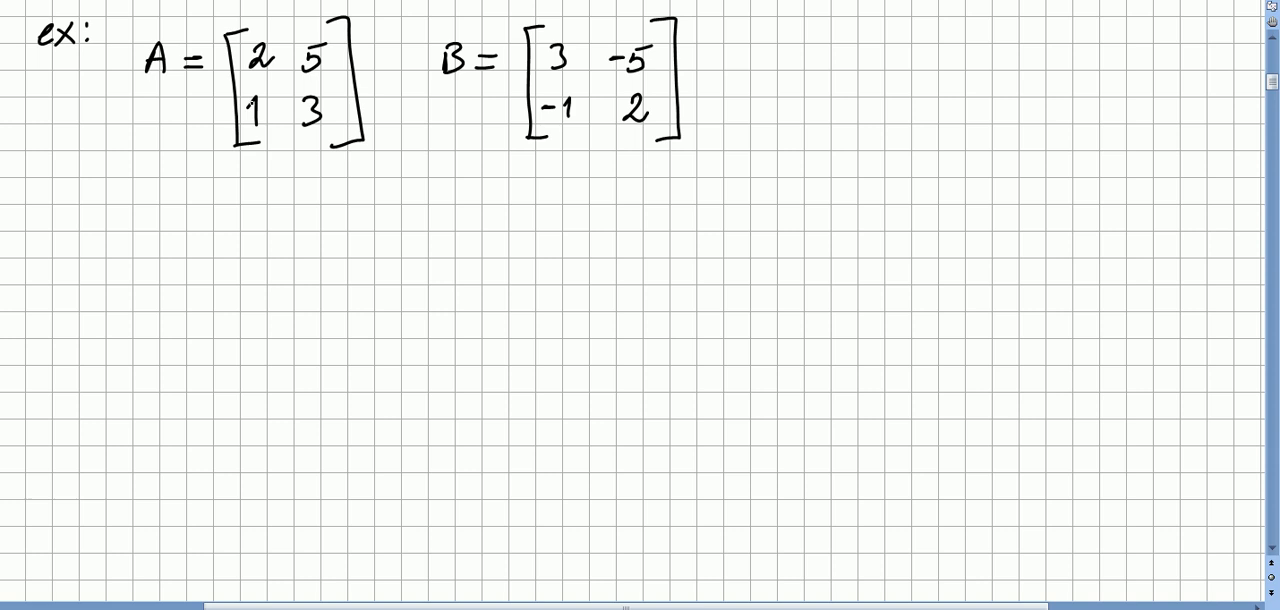
- Write AB = [1 0; 0 1] = I on the grid below matrix A
left_click(164, 210)
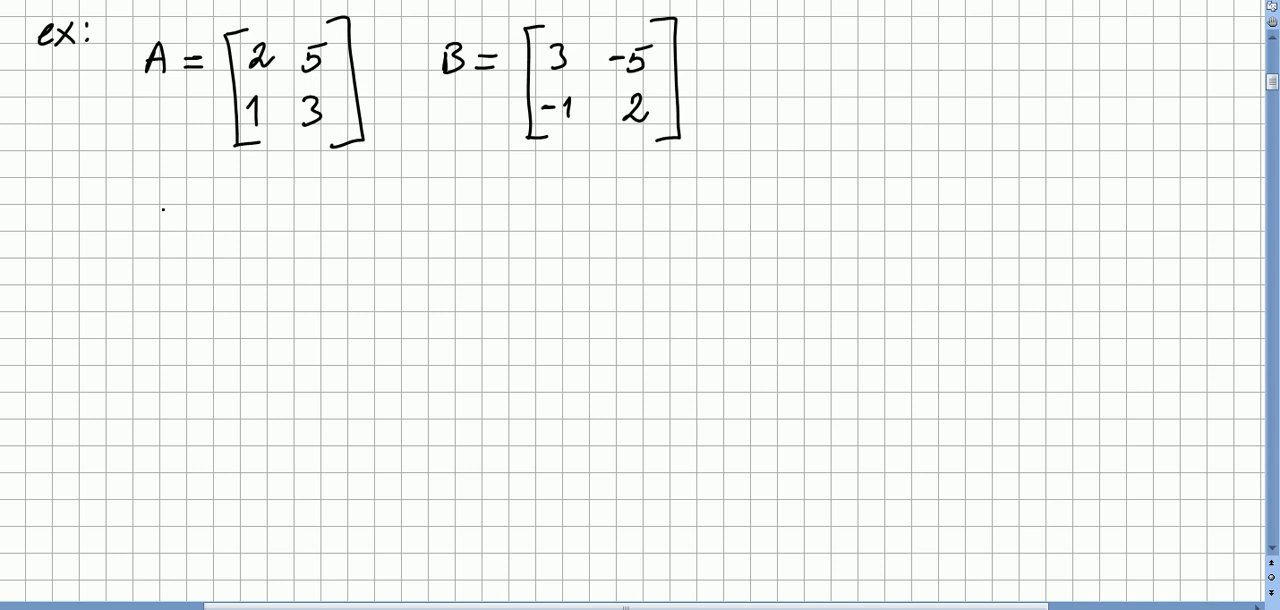
type("AB =")
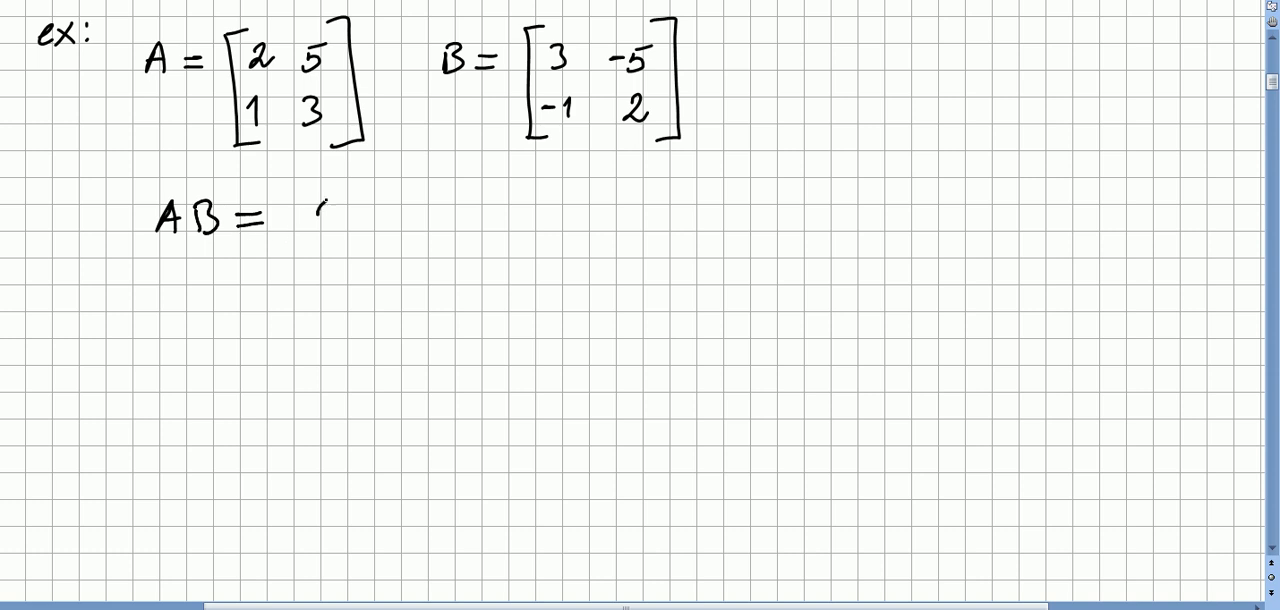
type("1 0")
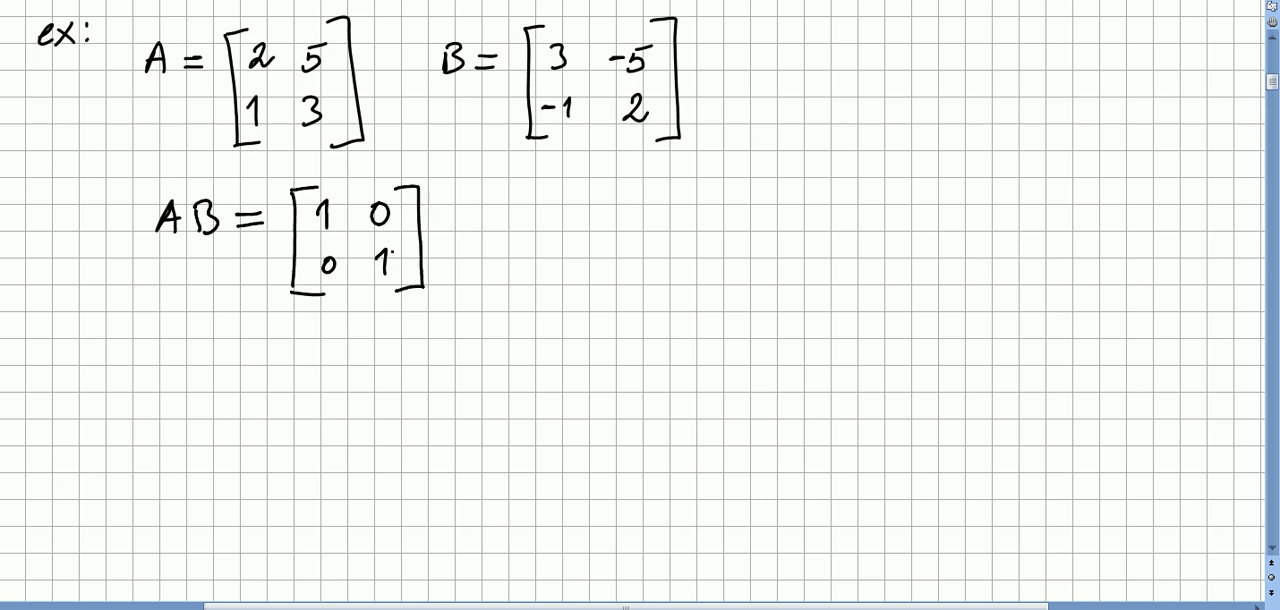
type("=I")
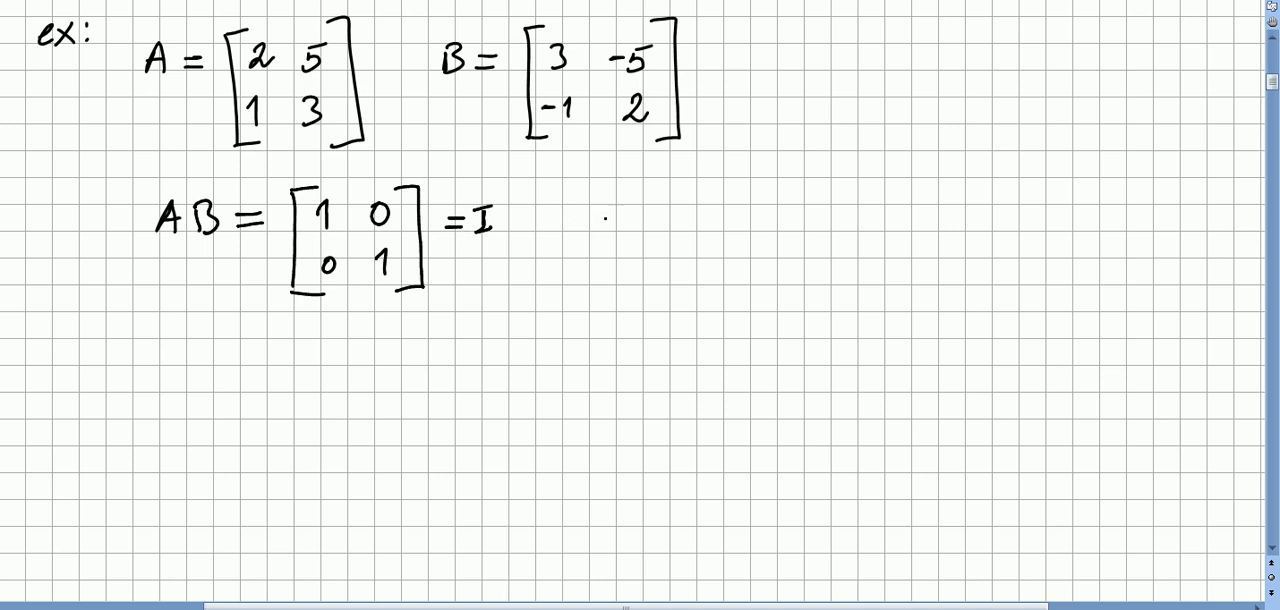
- Underline AB and write "= BA" after =I on the product line
left_click_drag(152, 245, 210, 245)
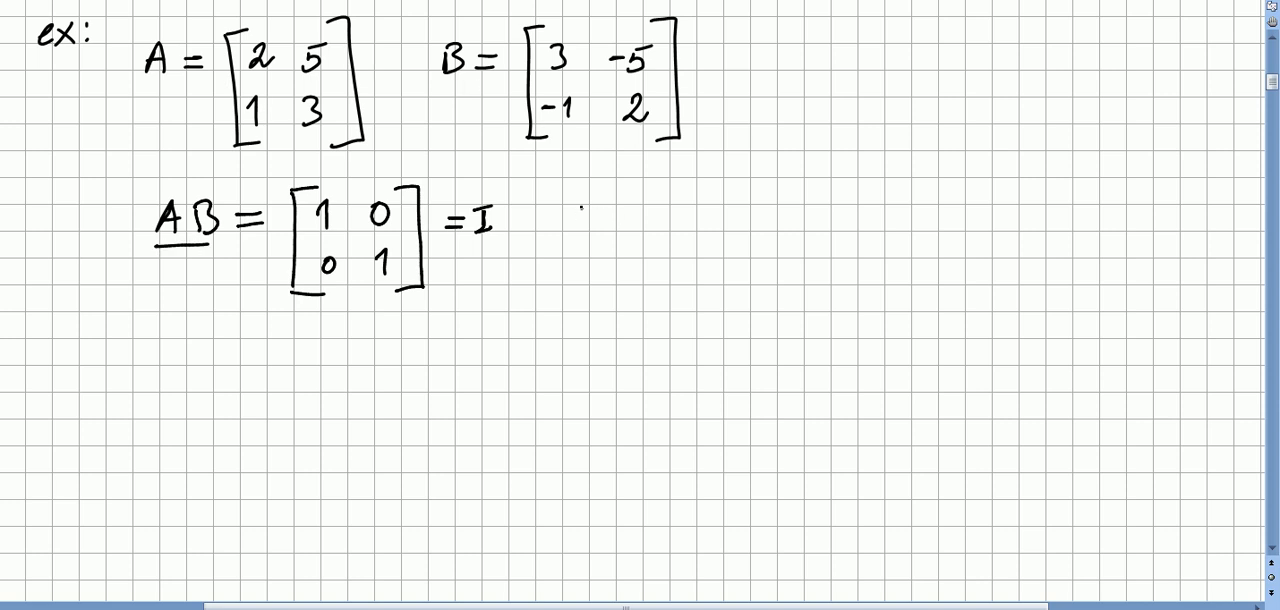
type("BA")
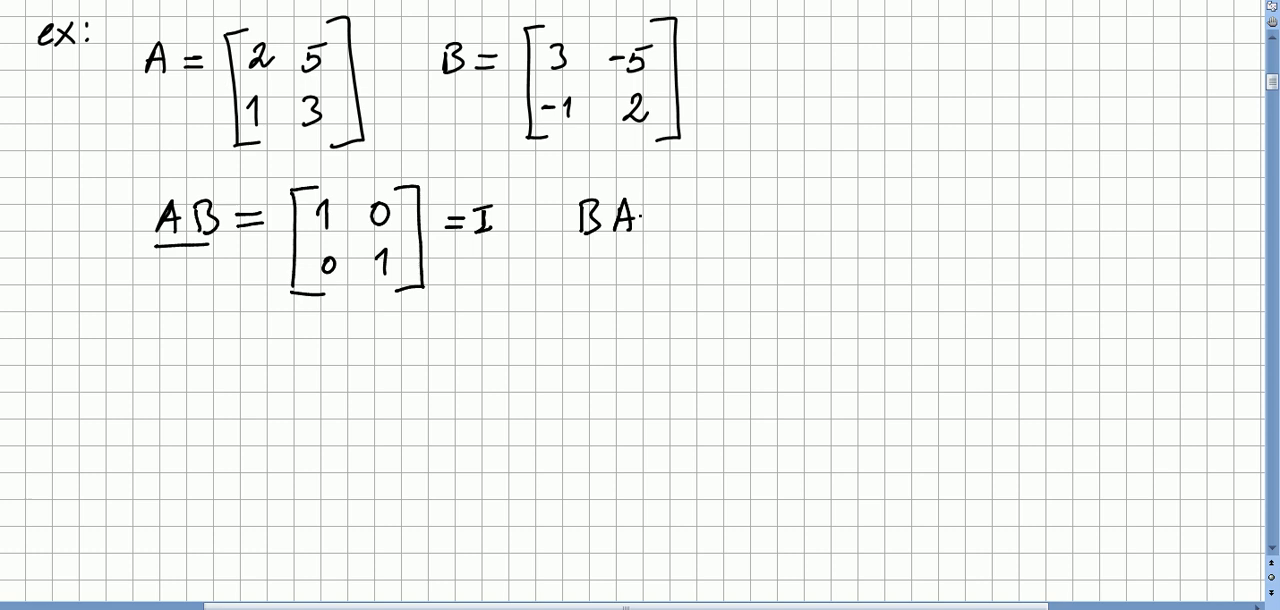
type("A")
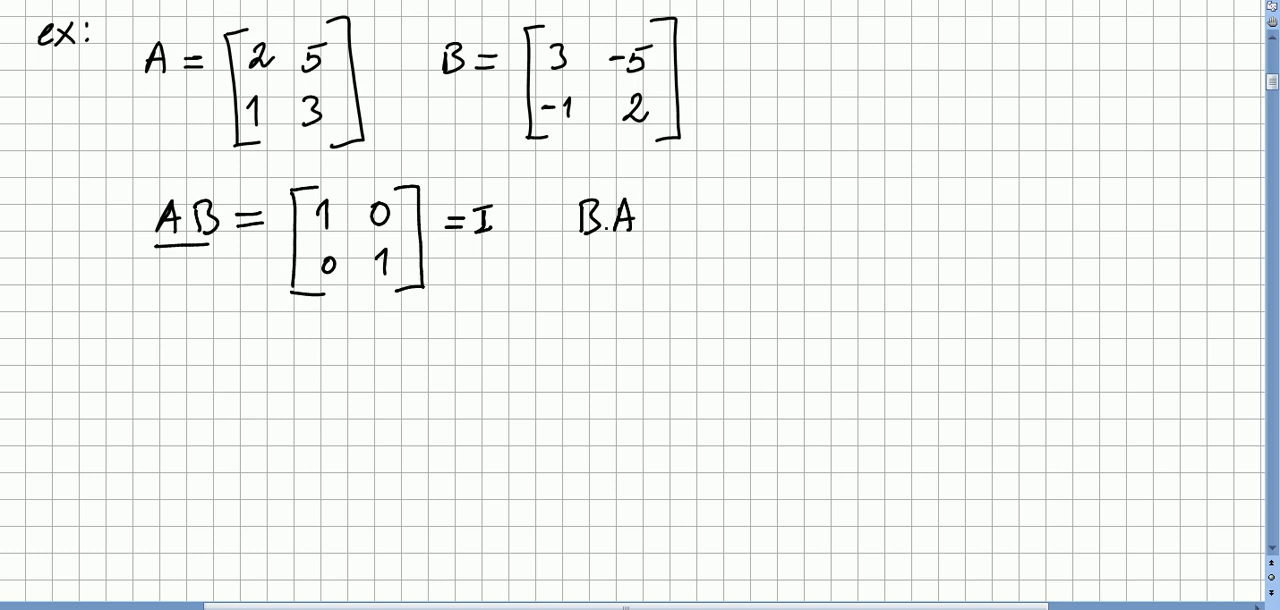
type("= BA")
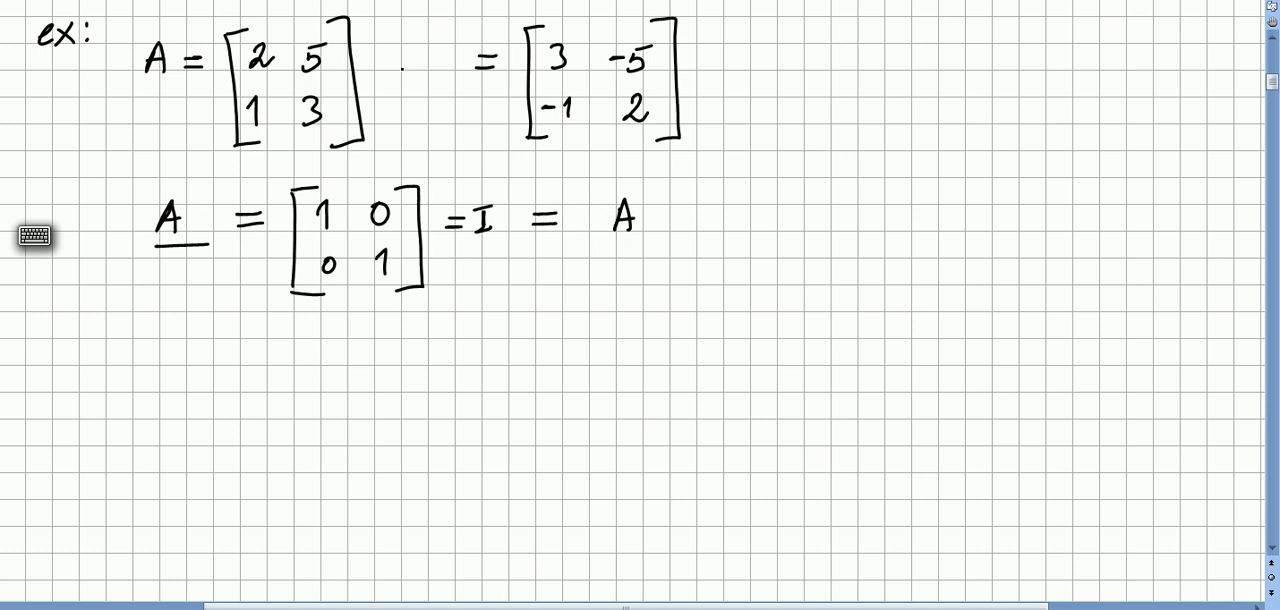
- Replace each B with A⁻¹ so the line reads AA⁻¹ = I
type("A^-1")
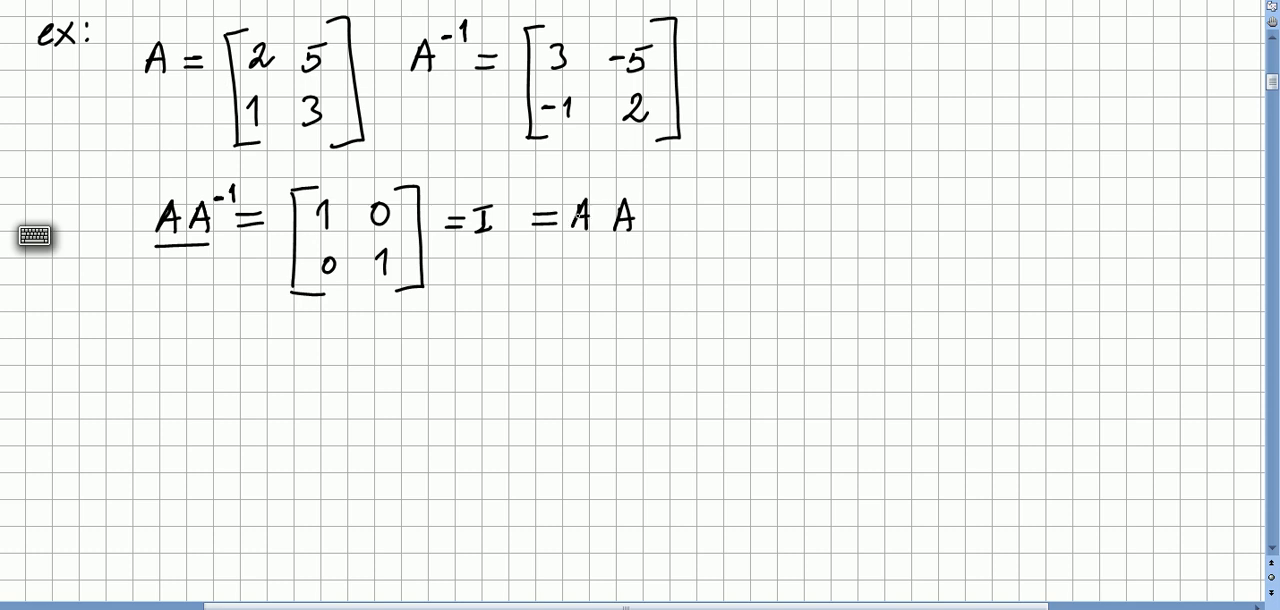
type("-1")
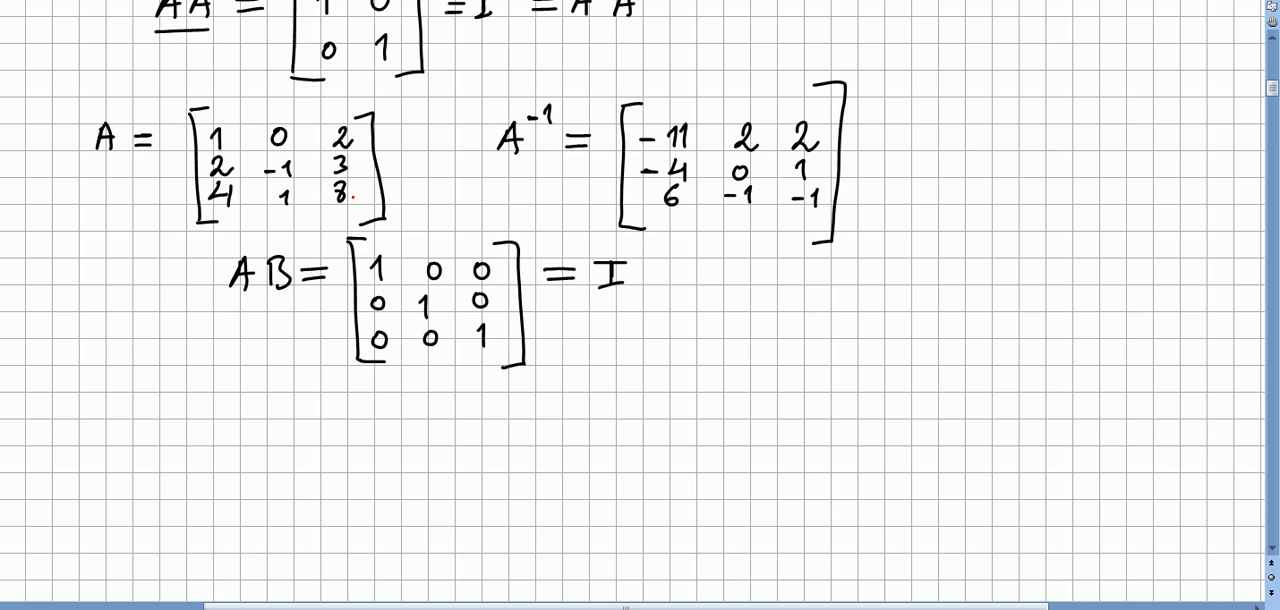
- Switch the pen to red ink for the 3×3 example
left_click(525, 120)
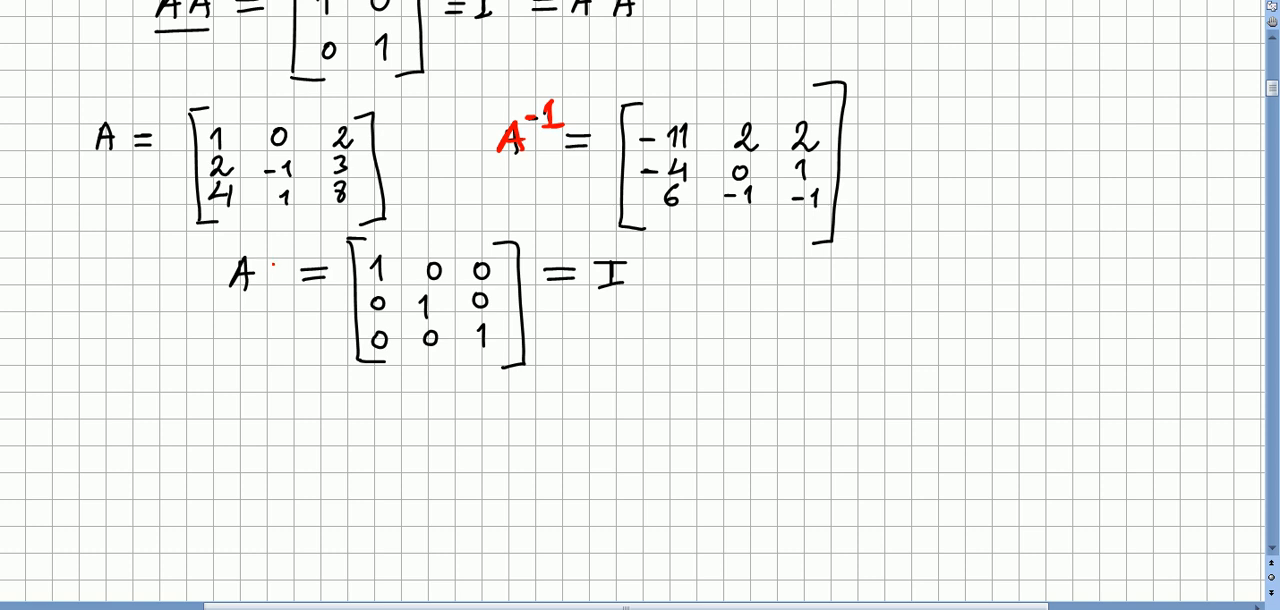
- Rewrite the label as red A⁻¹, change AB to AA⁻¹, and write "= A" after I
type("A^-1")
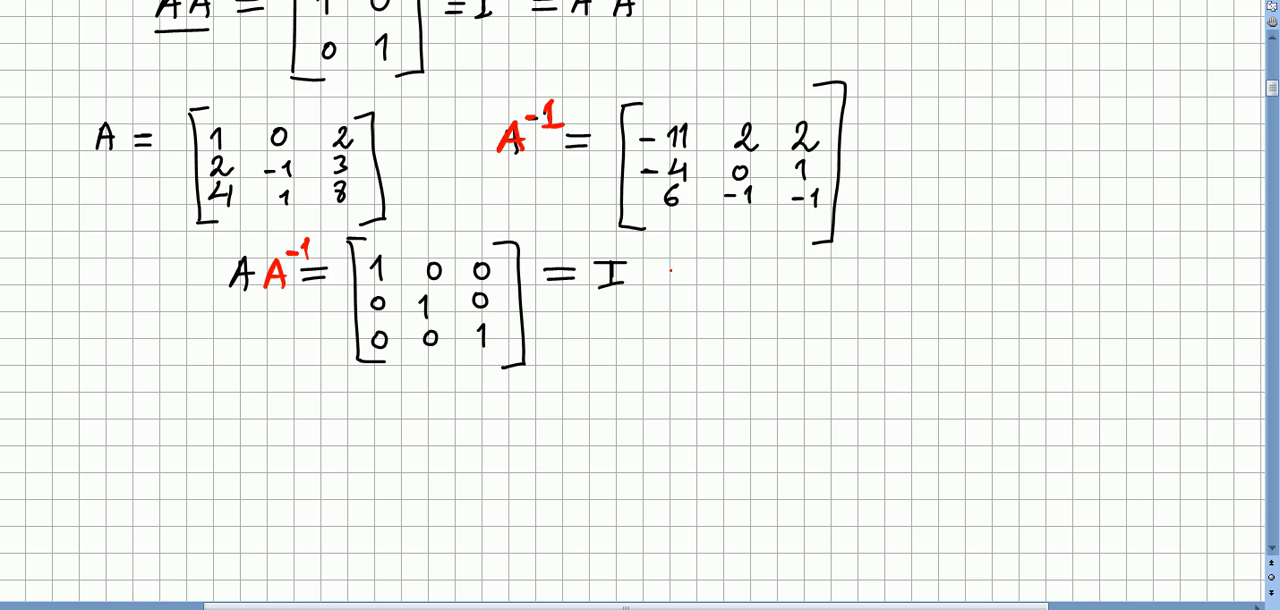
type("= A")
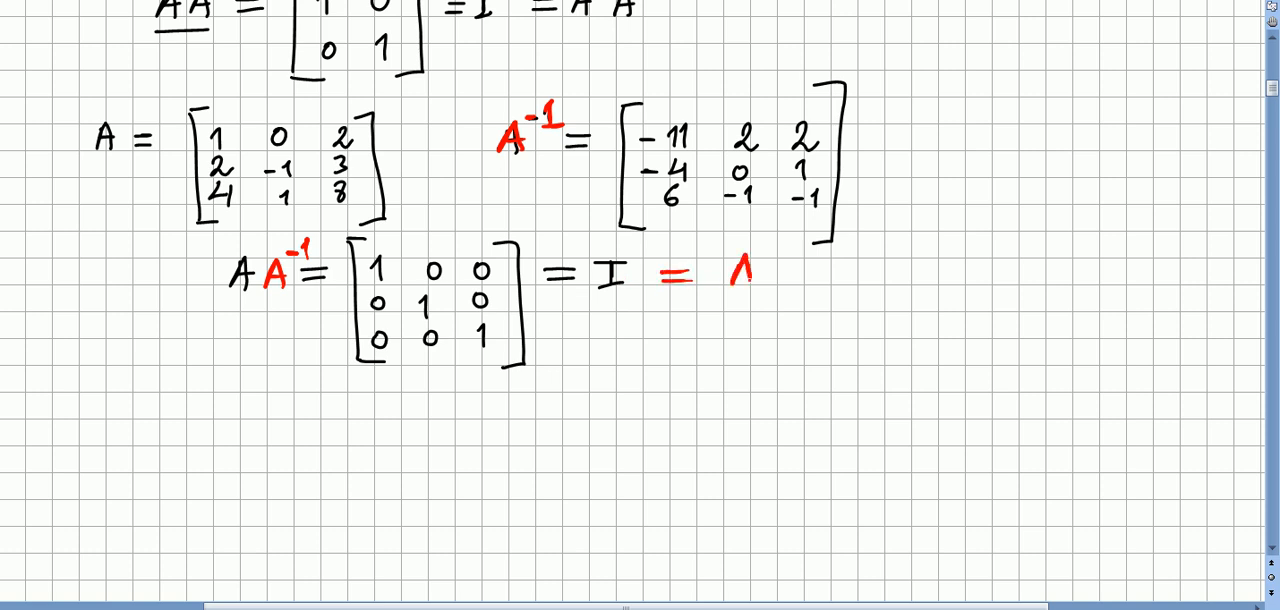